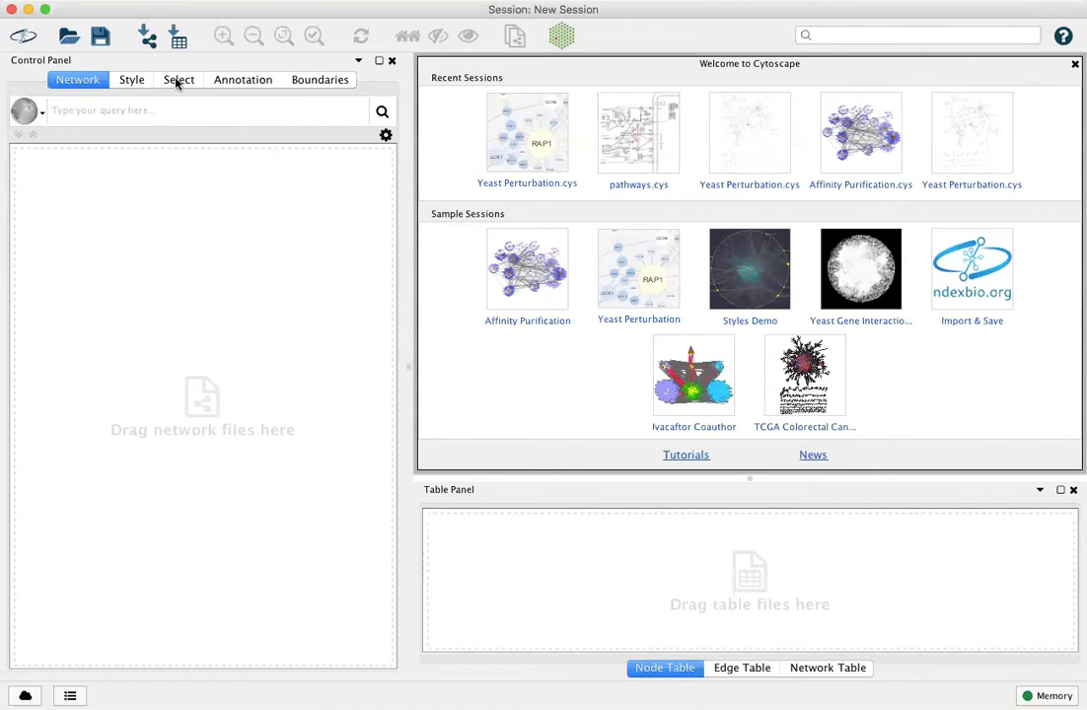
# Step: Show the Select panel with its empty default filter
pyautogui.click(177, 79)
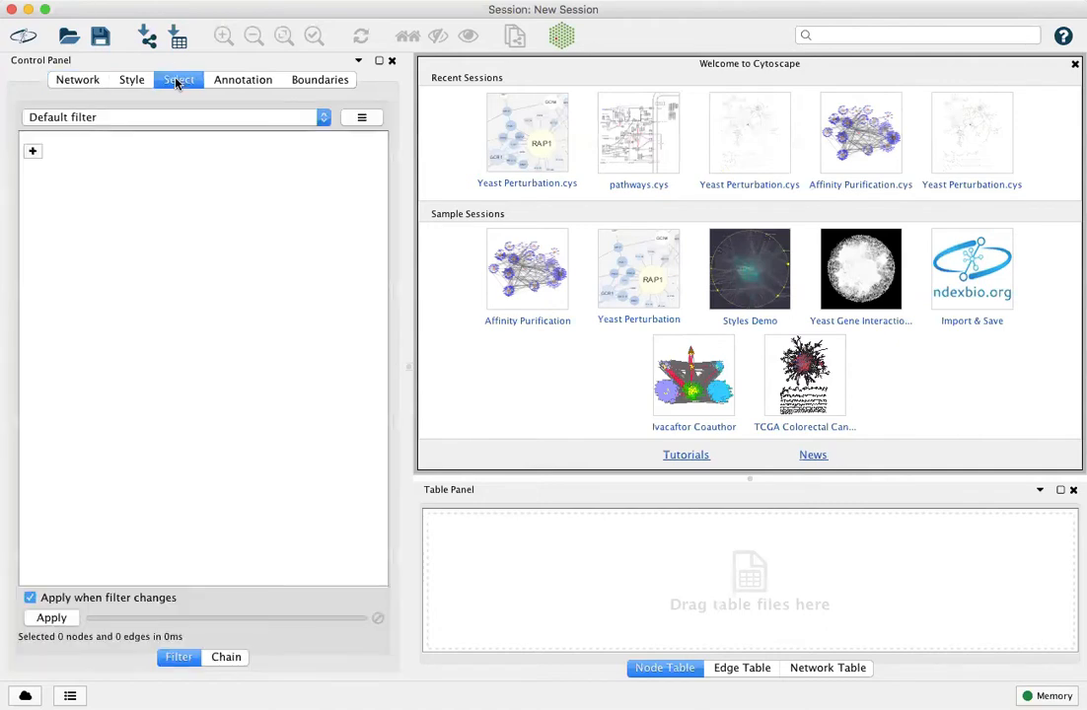
pyautogui.moveTo(473, 351)
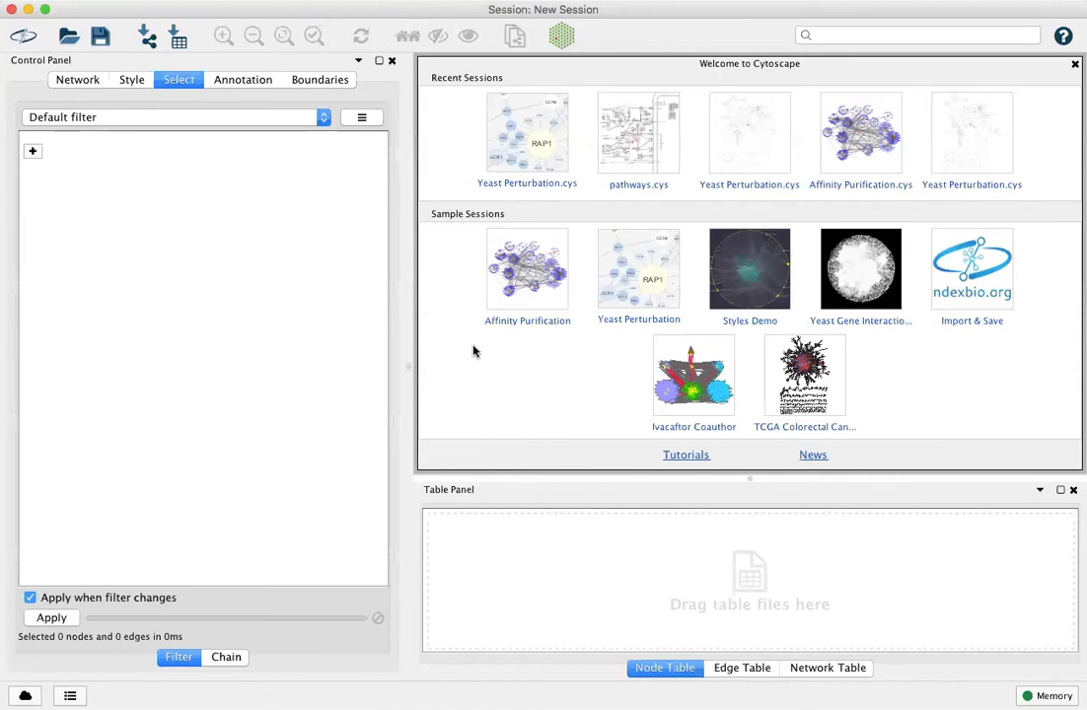
# Step: Load the Yeast Perturbation sample session and list the column, degree and topology condition types
pyautogui.doubleClick(638, 269)
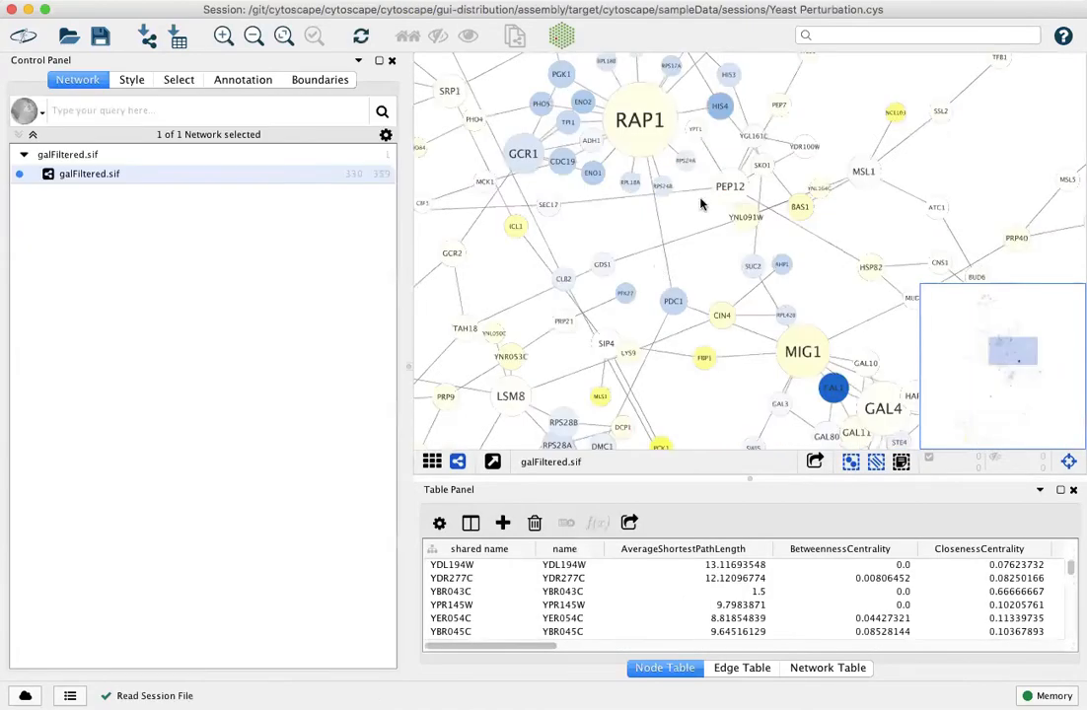
pyautogui.click(178, 79)
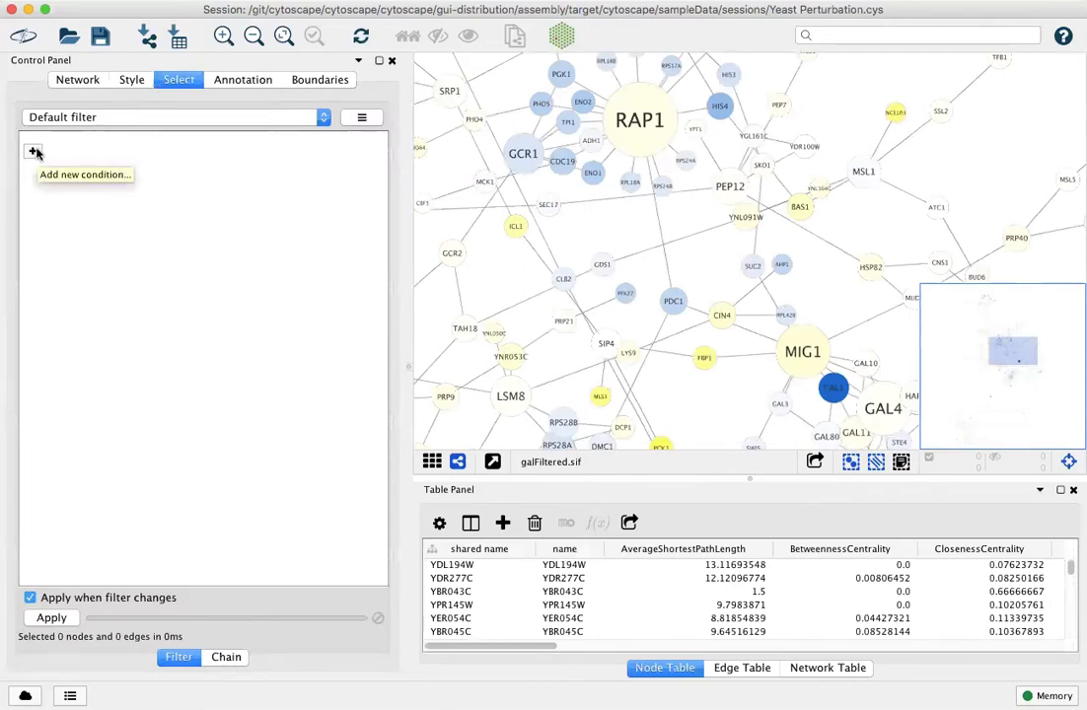
pyautogui.click(34, 152)
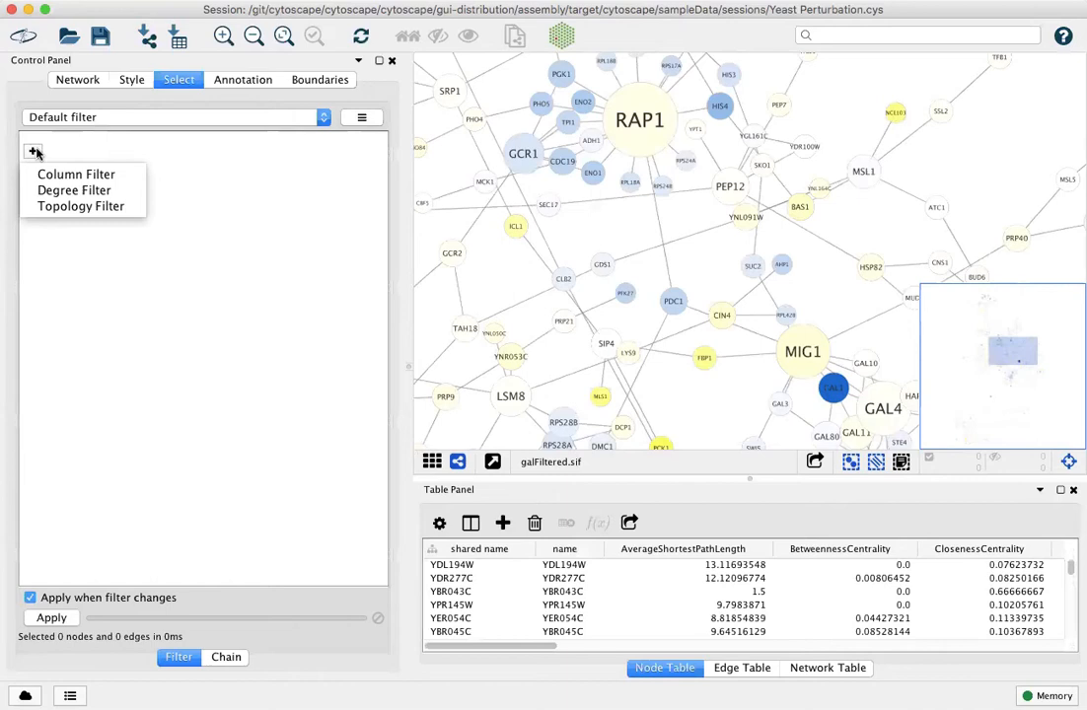
pyautogui.moveTo(66, 190)
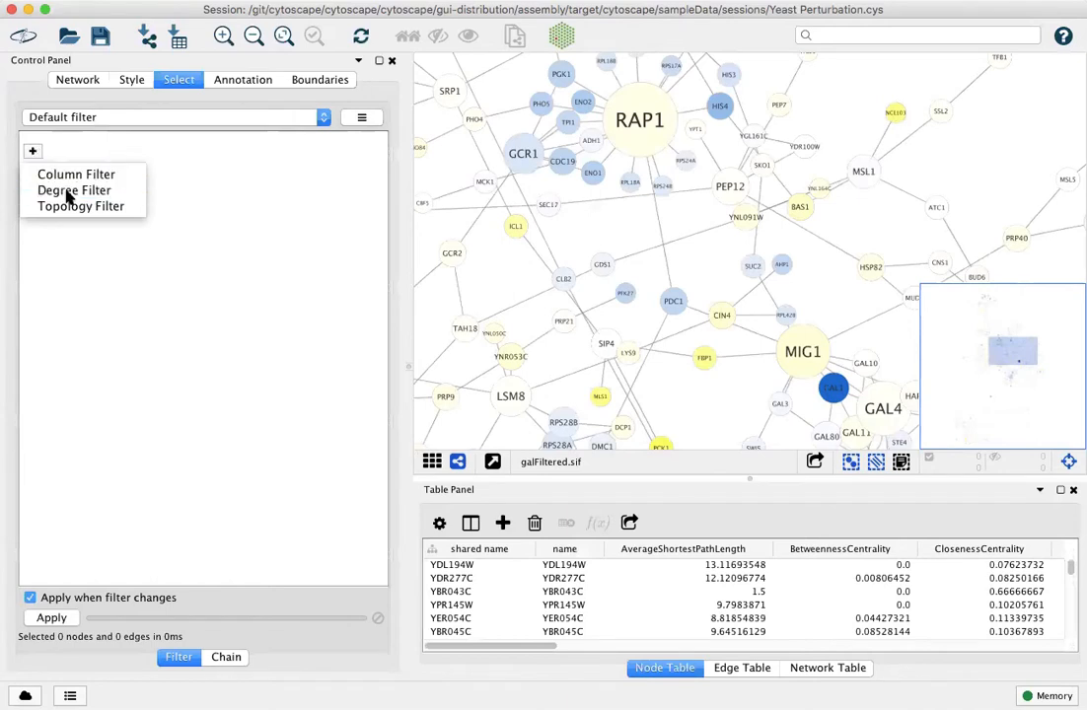
# Step: Add a degree condition (In + Out, 'is') with minimum degree 4, selecting 35 nodes
pyautogui.click(74, 190)
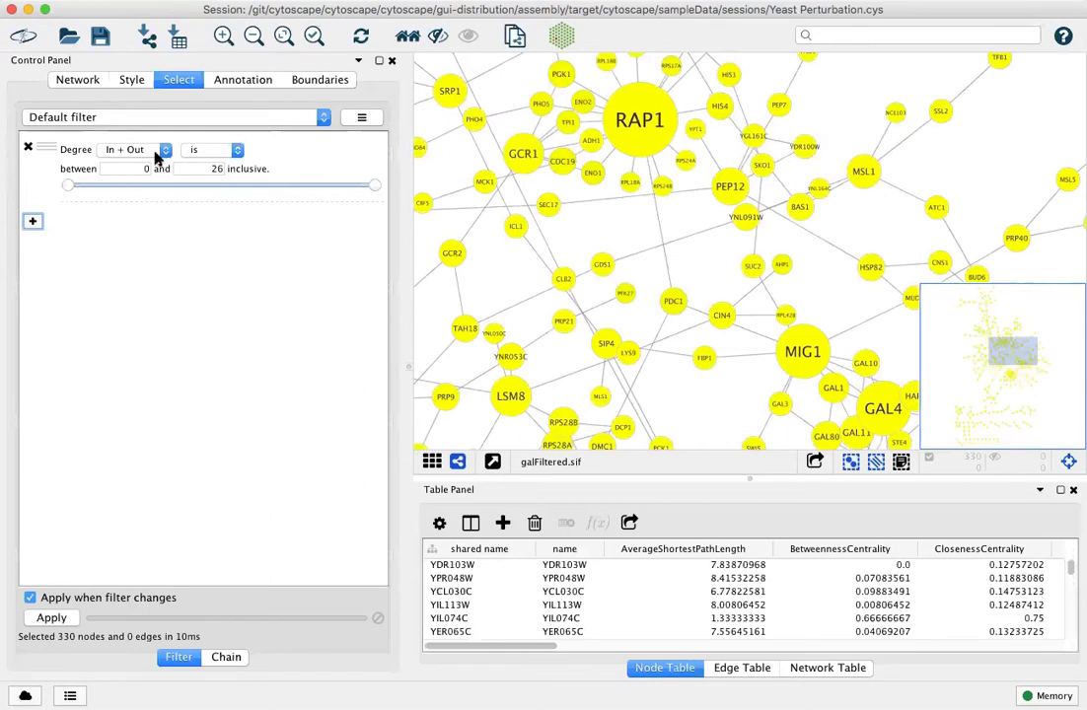
pyautogui.click(135, 149)
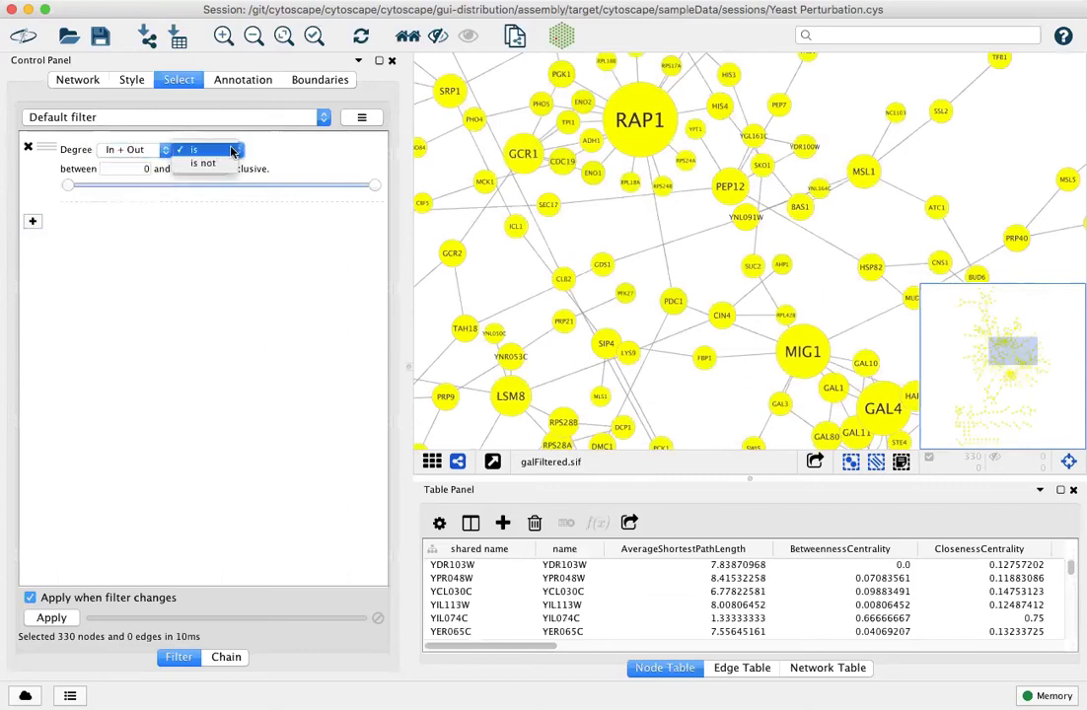
pyautogui.click(194, 149)
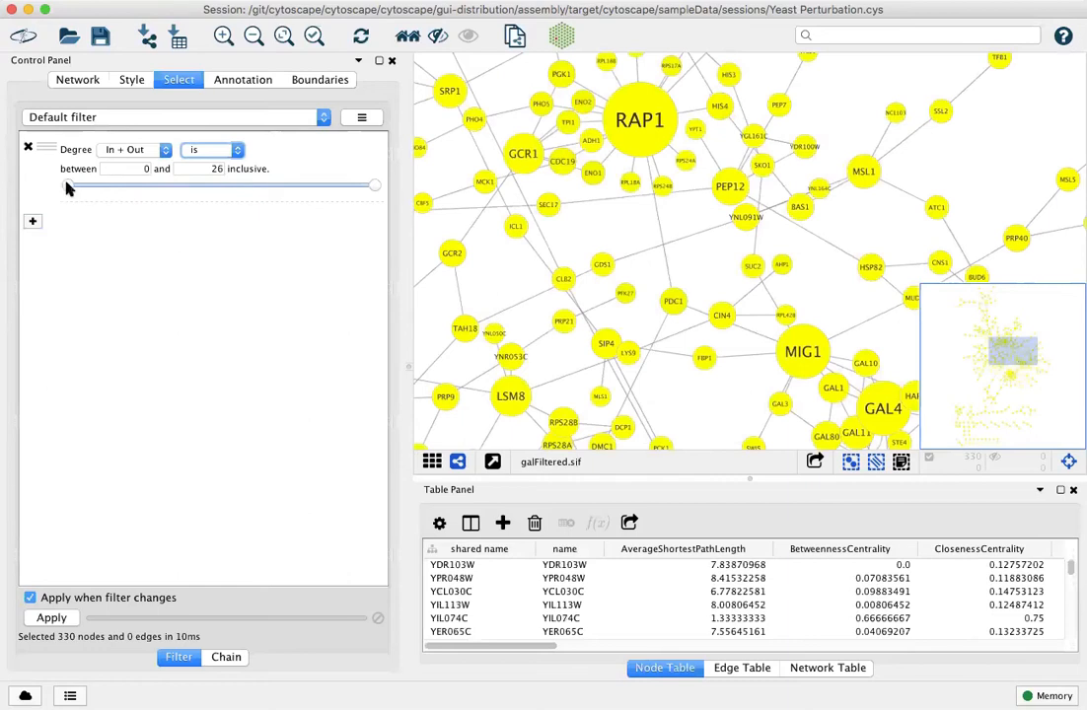
pyautogui.moveTo(63, 185); pyautogui.dragTo(111, 185)
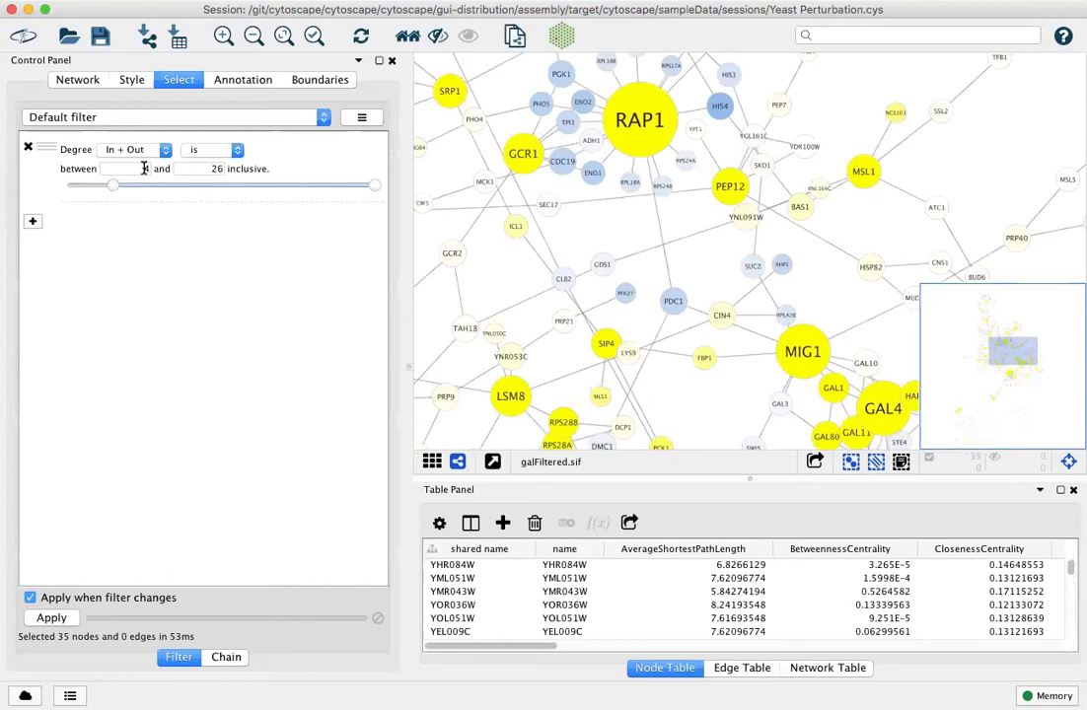
pyautogui.write('4')
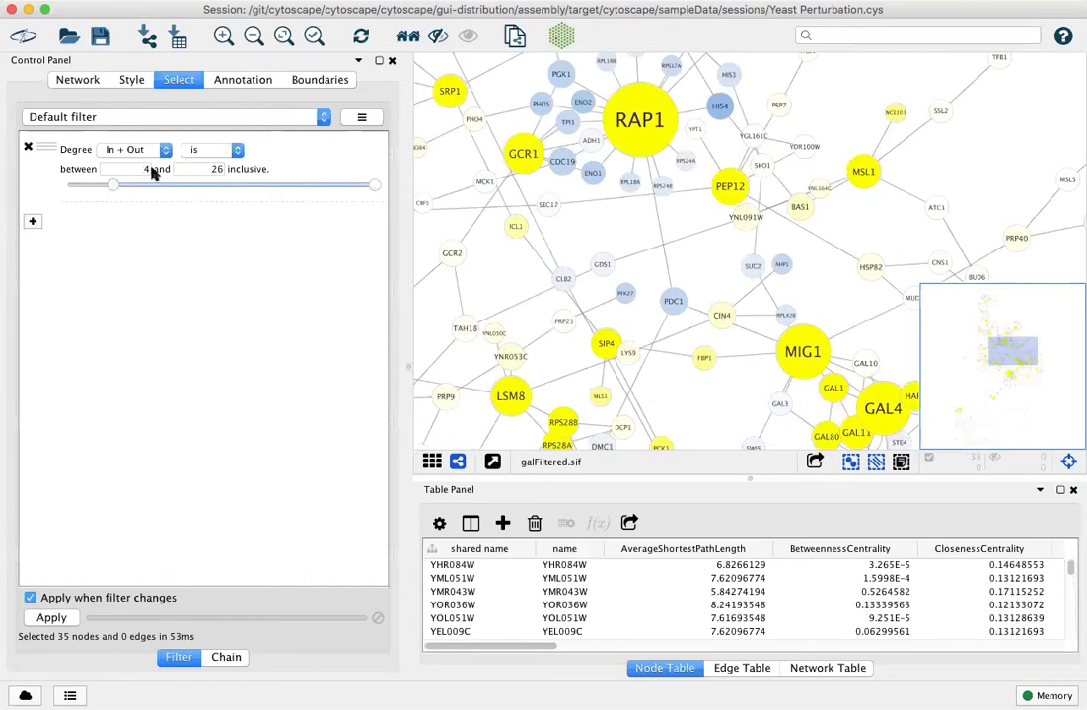
pyautogui.moveTo(706, 96)
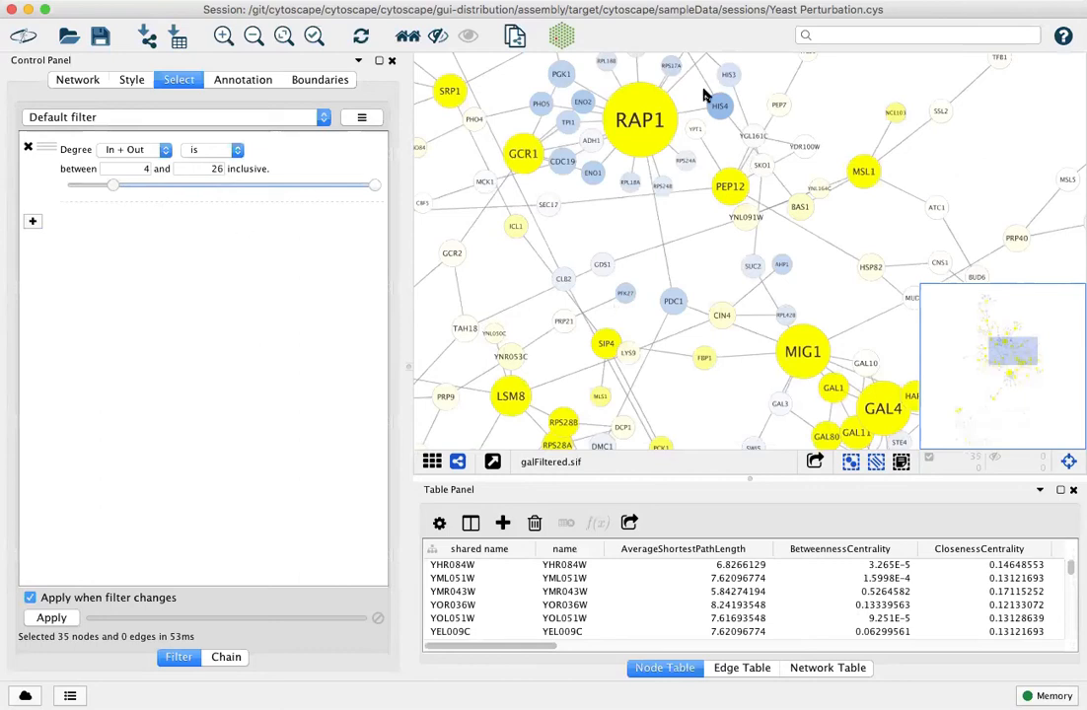
pyautogui.moveTo(91, 621)
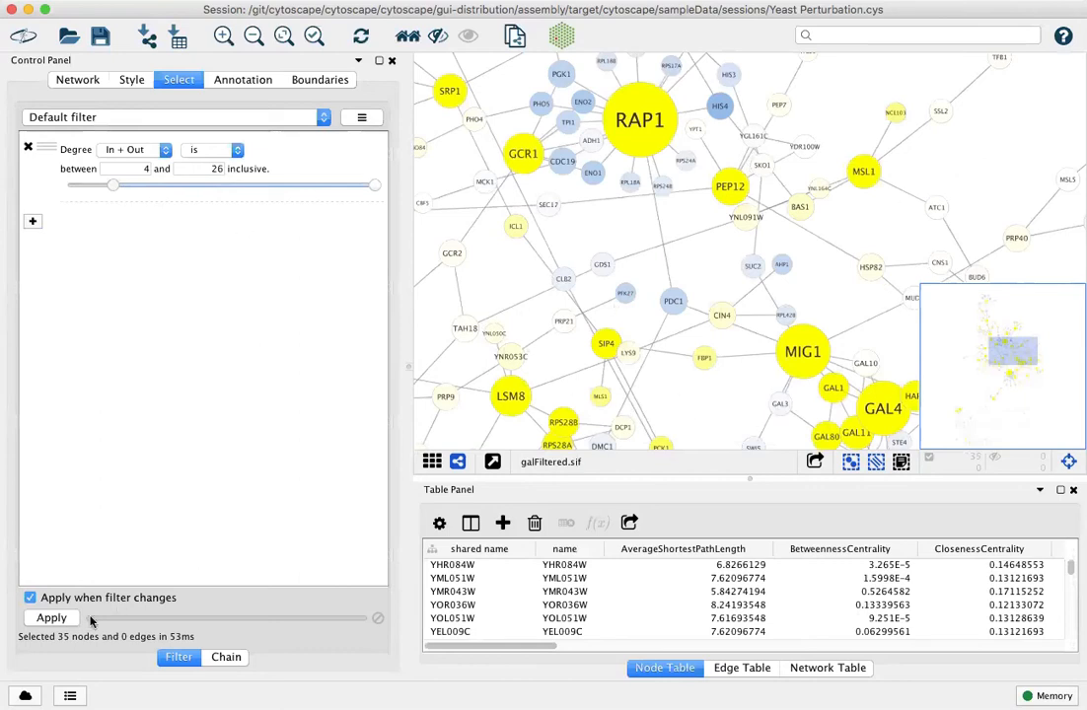
pyautogui.moveTo(134, 645)
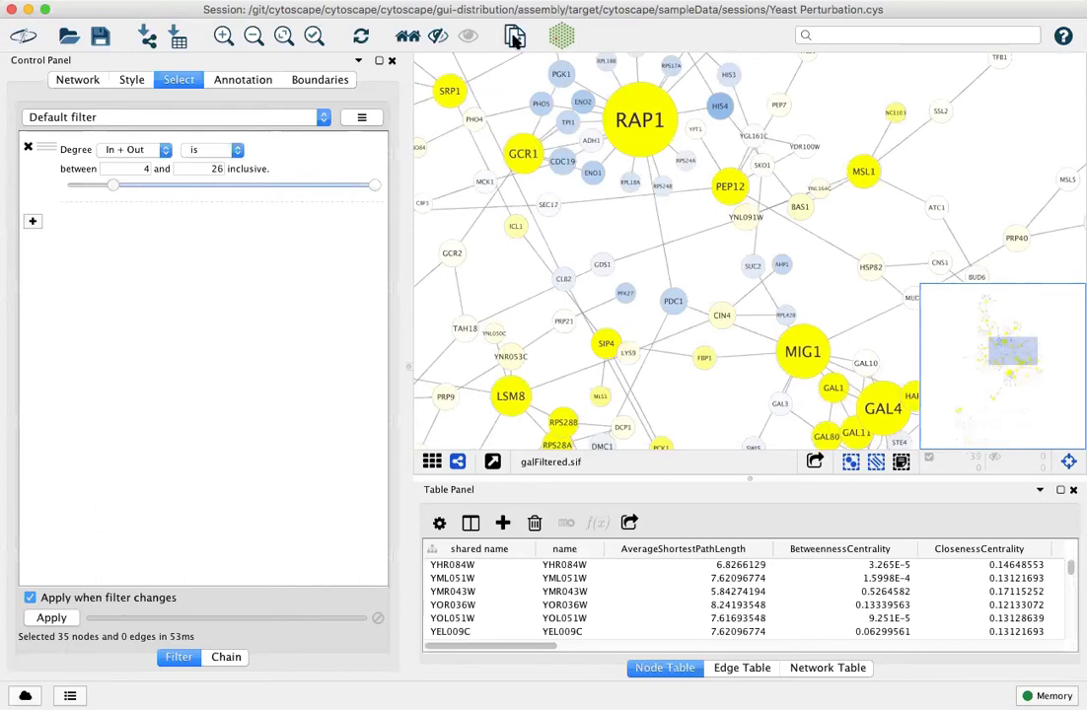
pyautogui.moveTo(513, 37)
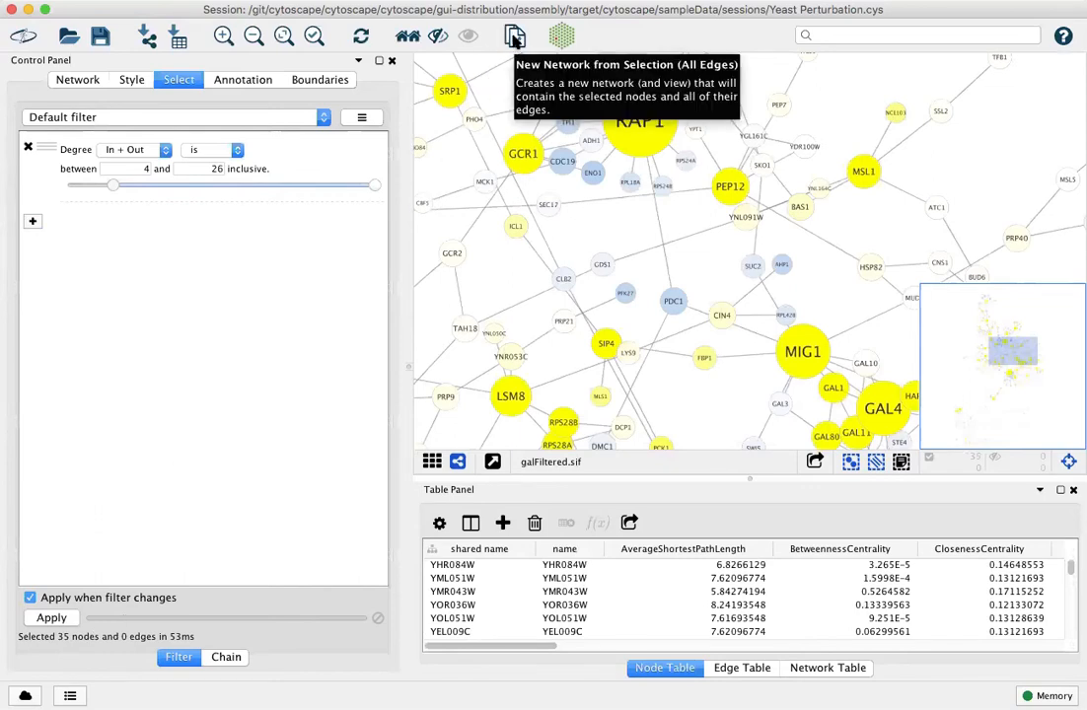
# Step: Create network galFiltered.sif(1) from the 35 selected nodes and all their edges
pyautogui.click(513, 36)
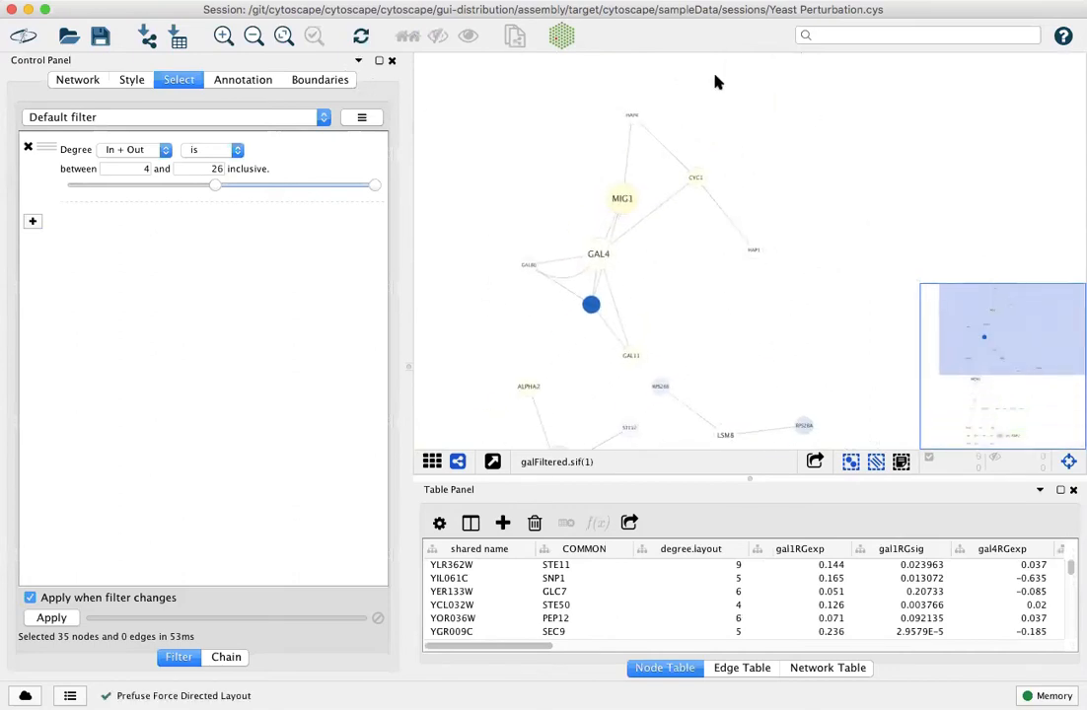
pyautogui.moveTo(784, 268)
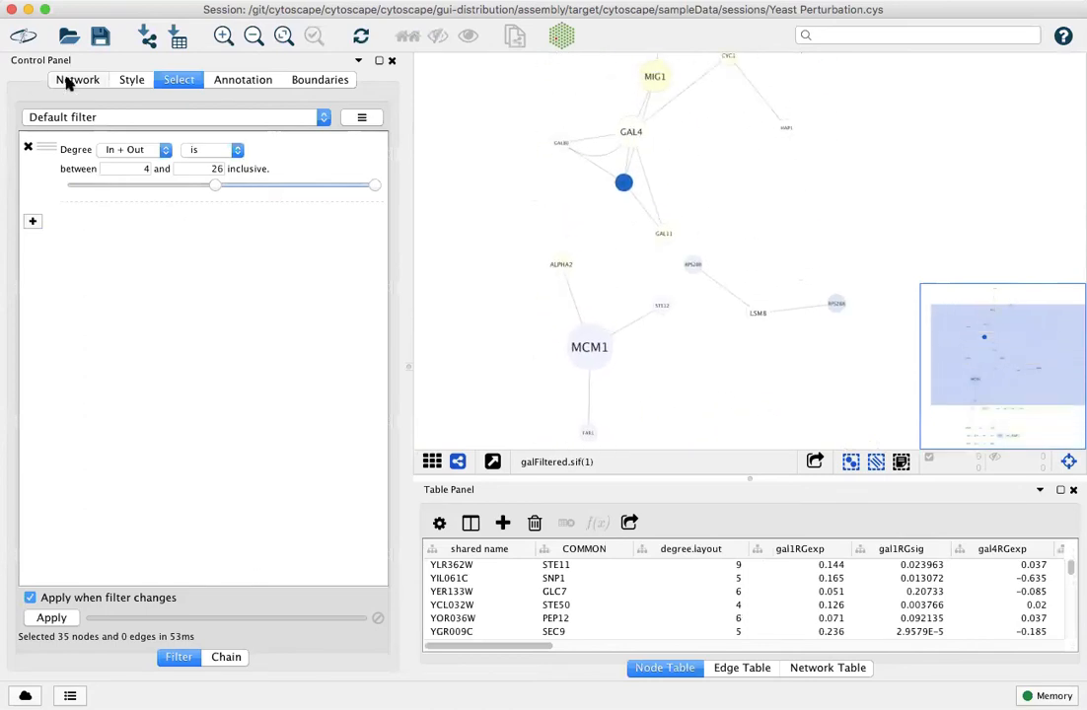
# Step: Switch back to galFiltered.sif and add a column condition, opening its column list
pyautogui.click(77, 79)
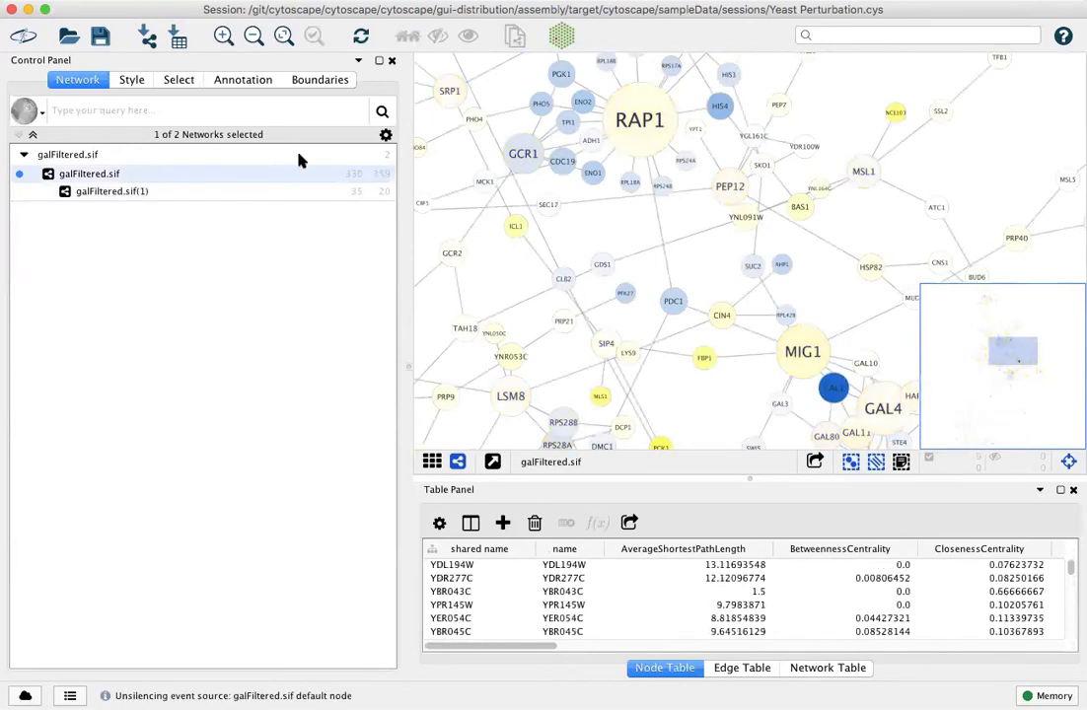
pyautogui.click(179, 80)
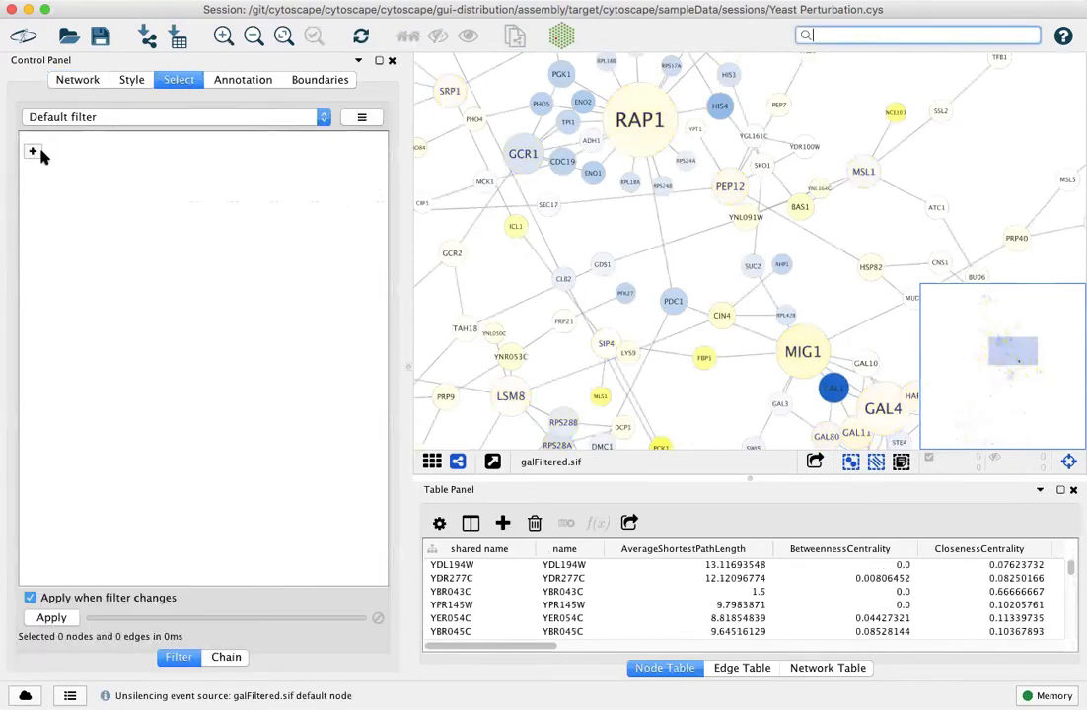
pyautogui.click(33, 151)
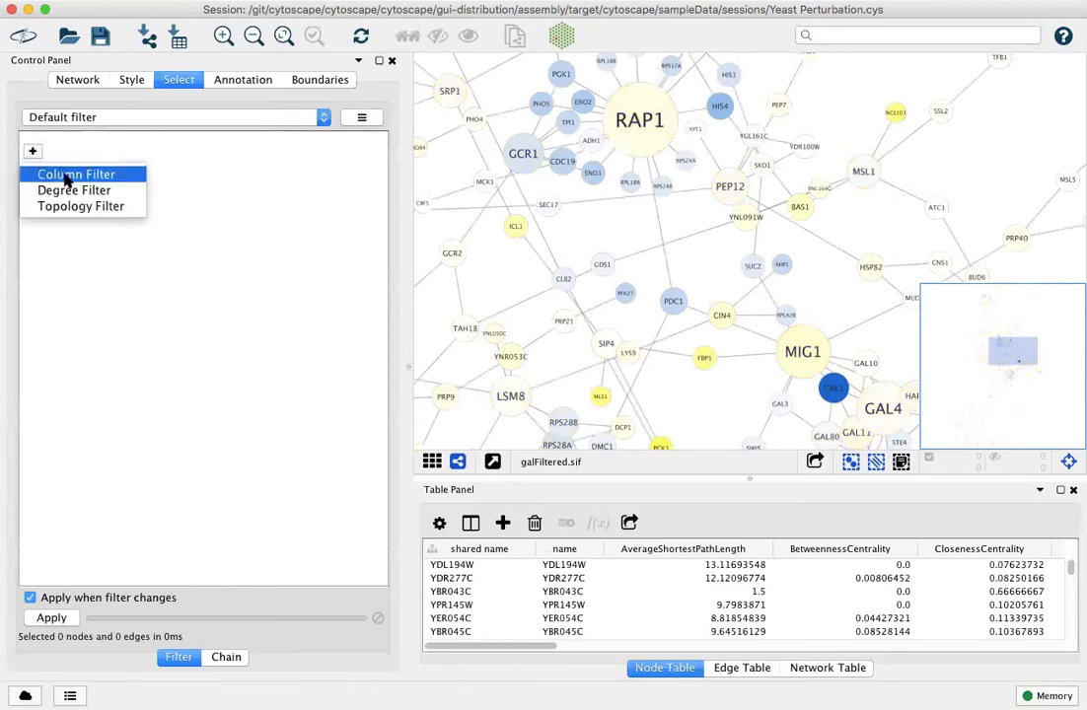
pyautogui.click(76, 173)
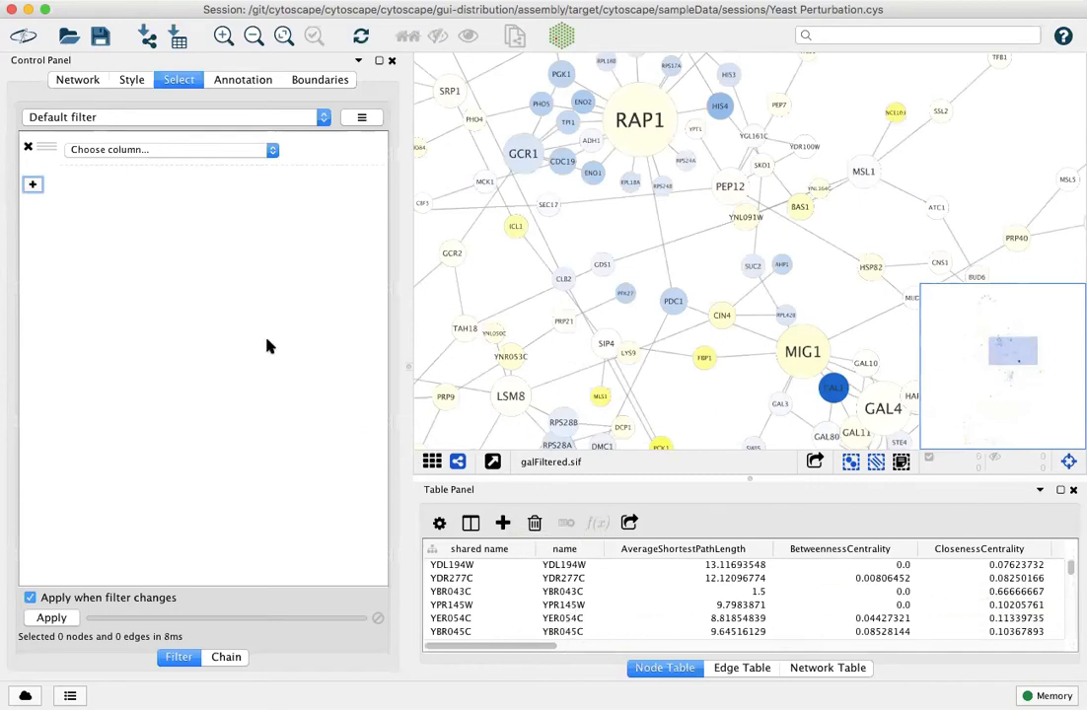
pyautogui.click(166, 149)
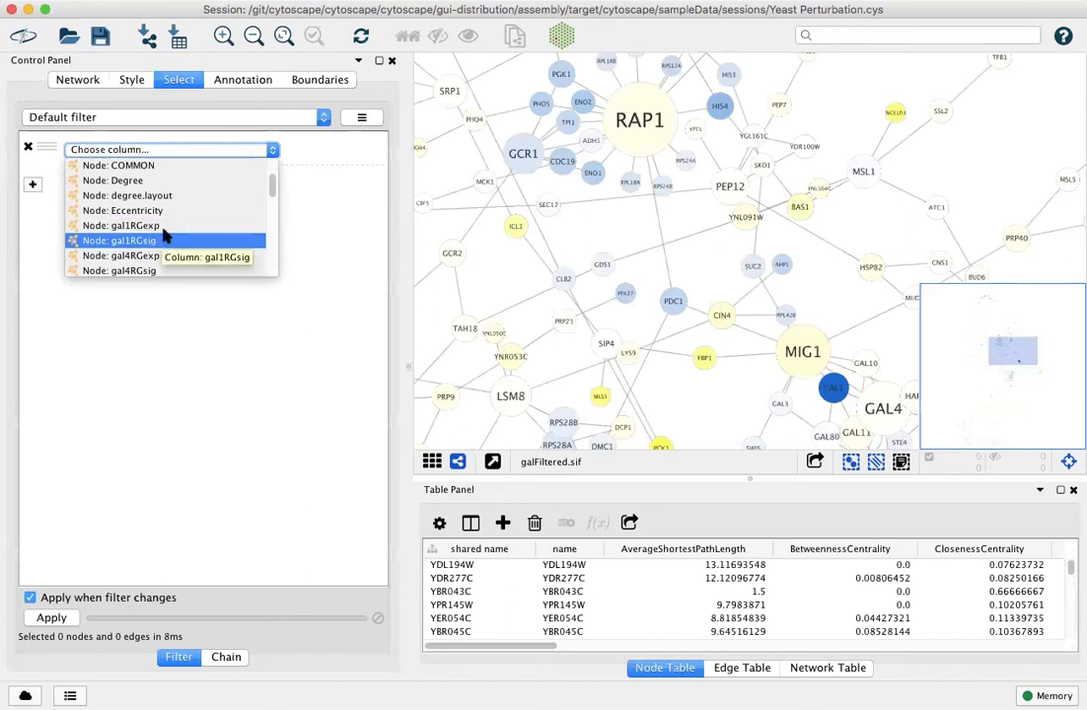
# Step: Set the column condition to gal1RGexp 'is not' between -0.5 and 0.5, selecting 46 nodes
pyautogui.click(120, 225)
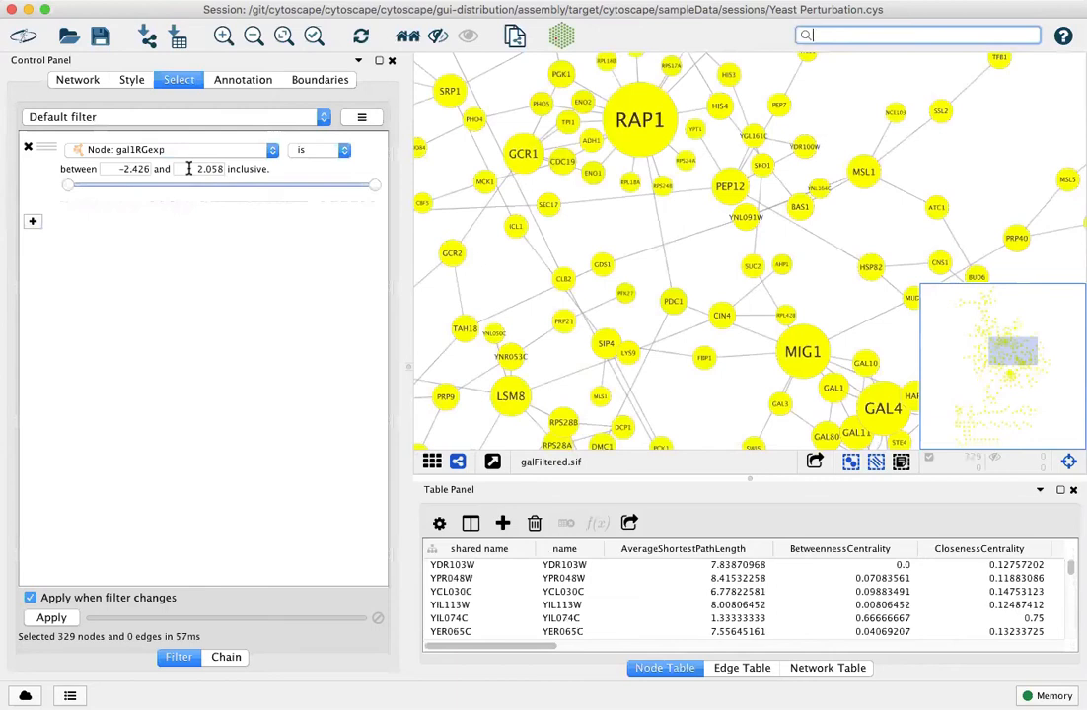
pyautogui.moveTo(69, 185); pyautogui.dragTo(126, 185)
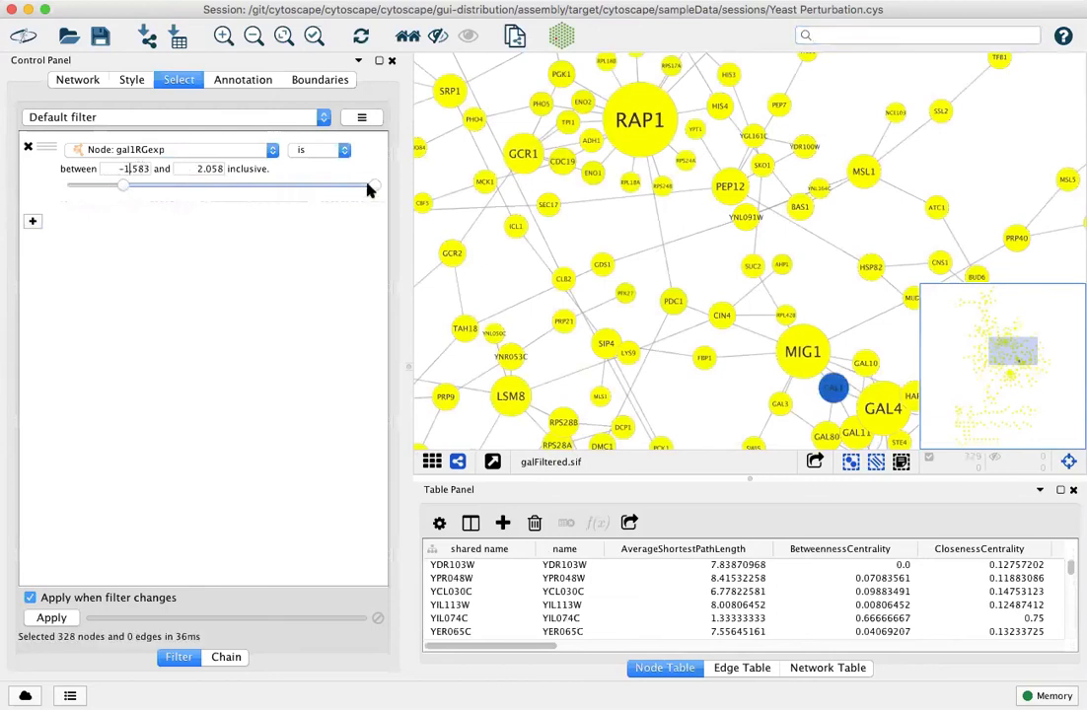
pyautogui.moveTo(370, 185); pyautogui.dragTo(294, 186)
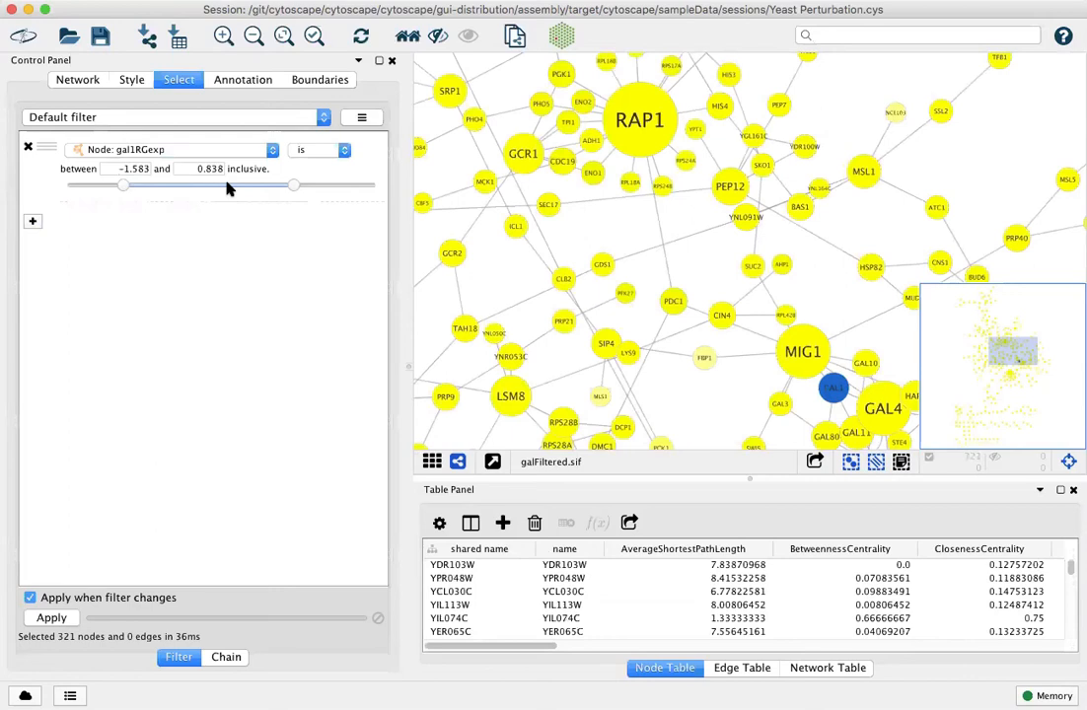
pyautogui.click(316, 149)
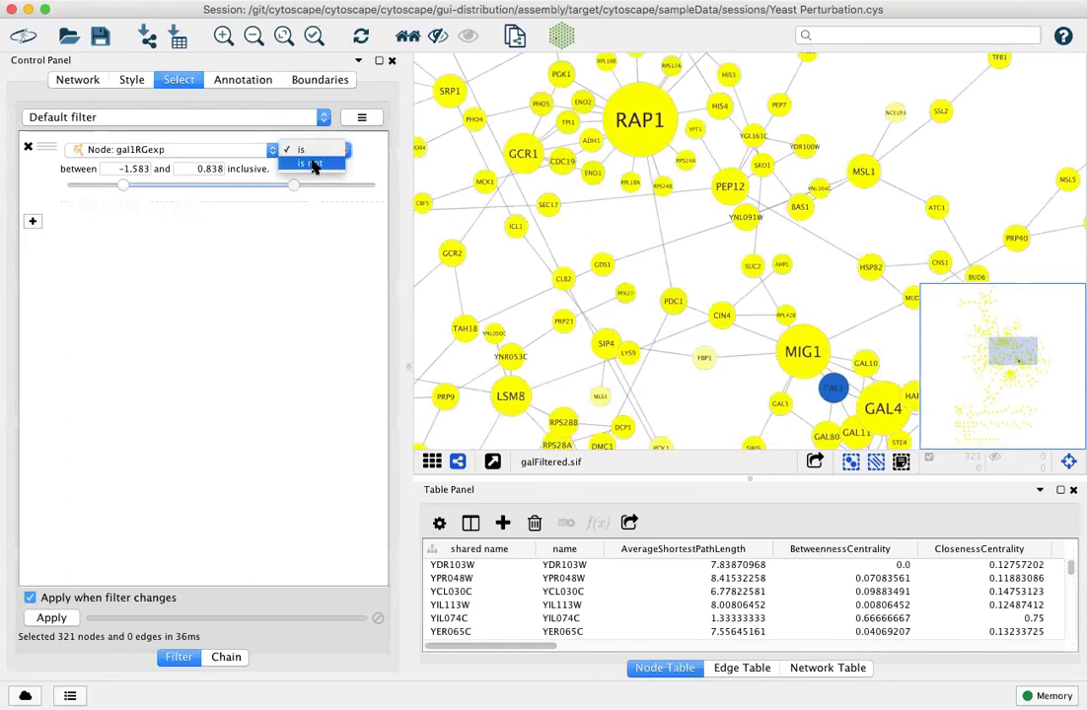
pyautogui.click(307, 163)
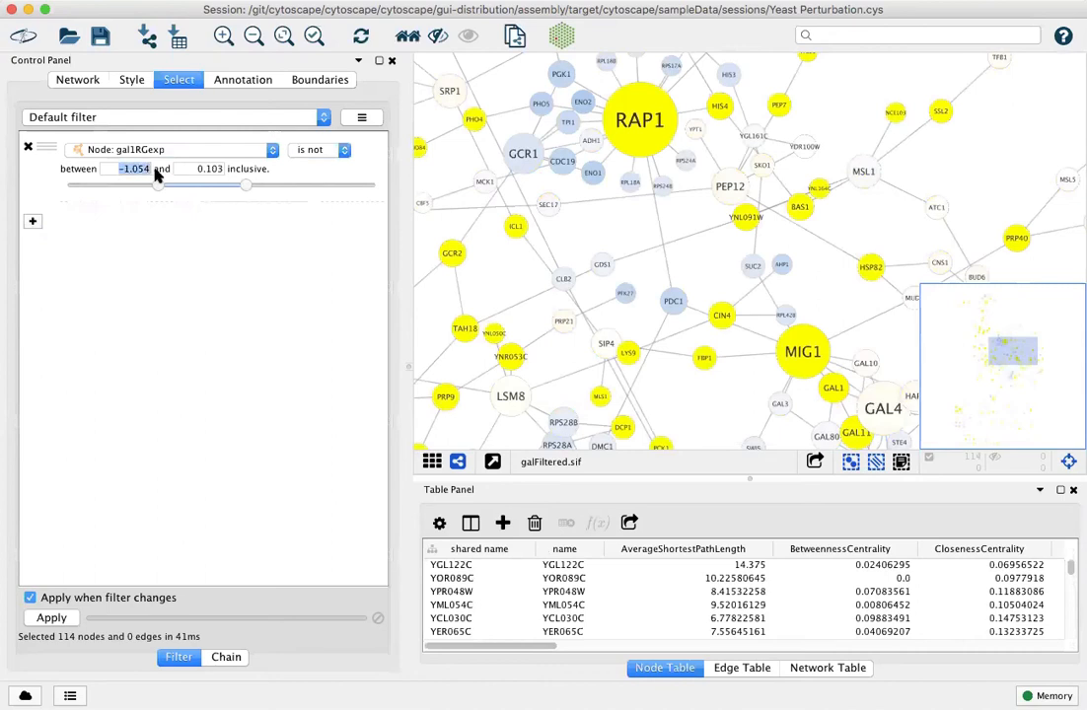
pyautogui.moveTo(134, 186); pyautogui.dragTo(194, 185)
pyautogui.write('0.5')
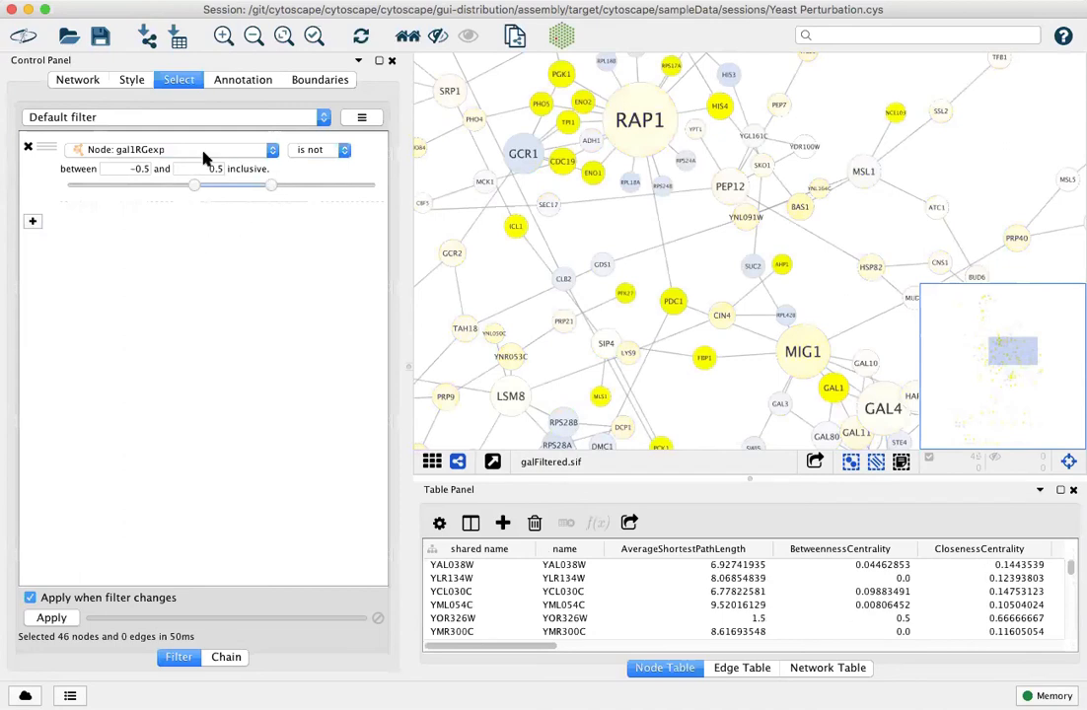
pyautogui.moveTo(239, 215)
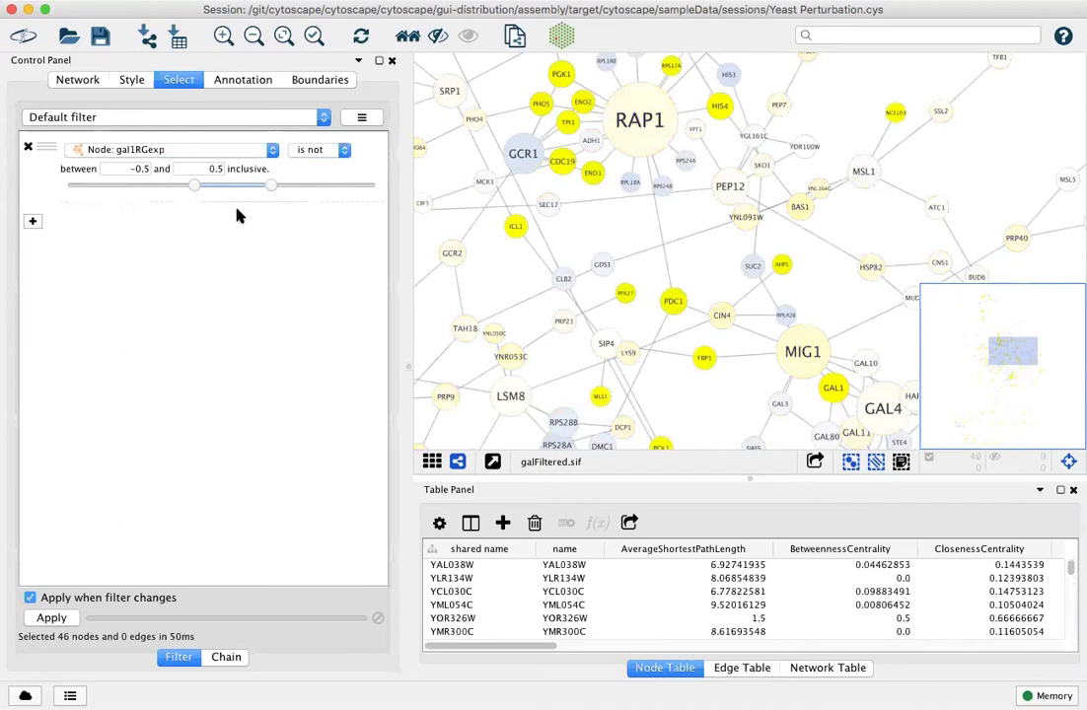
pyautogui.moveTo(197, 290)
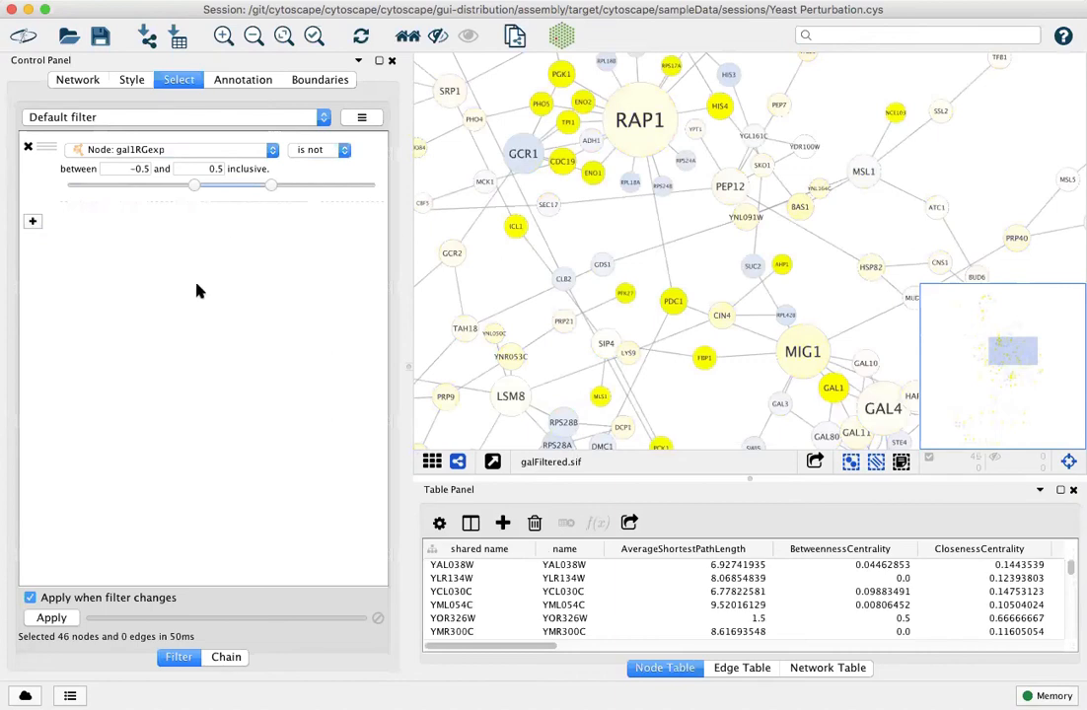
pyautogui.moveTo(56, 660)
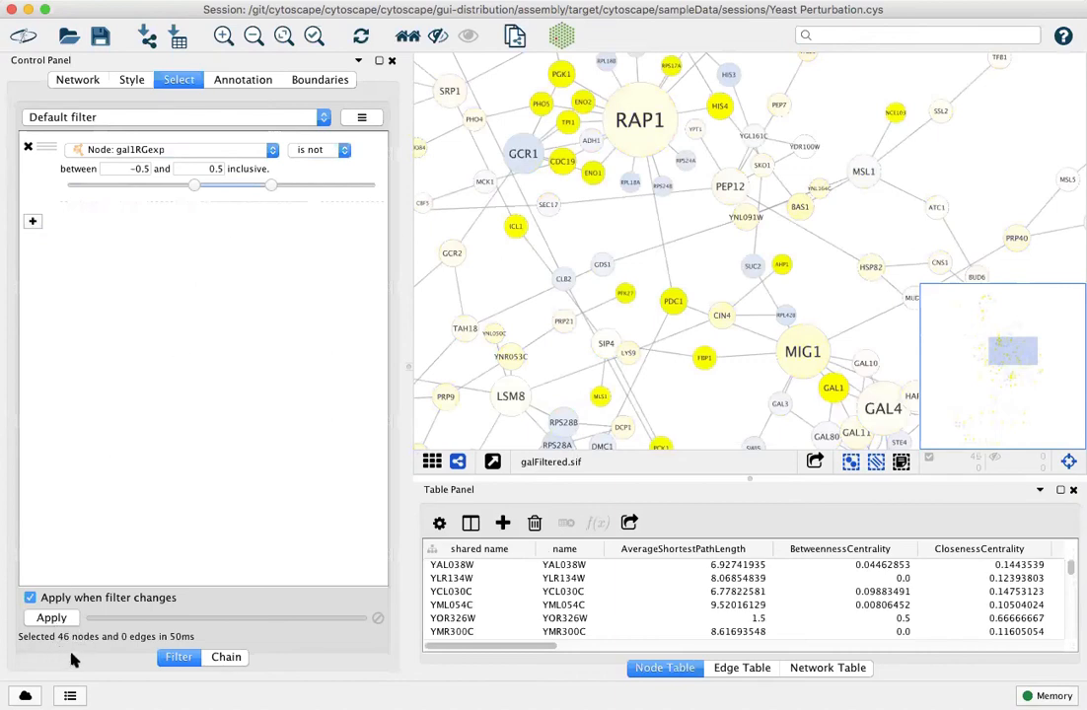
pyautogui.moveTo(153, 488)
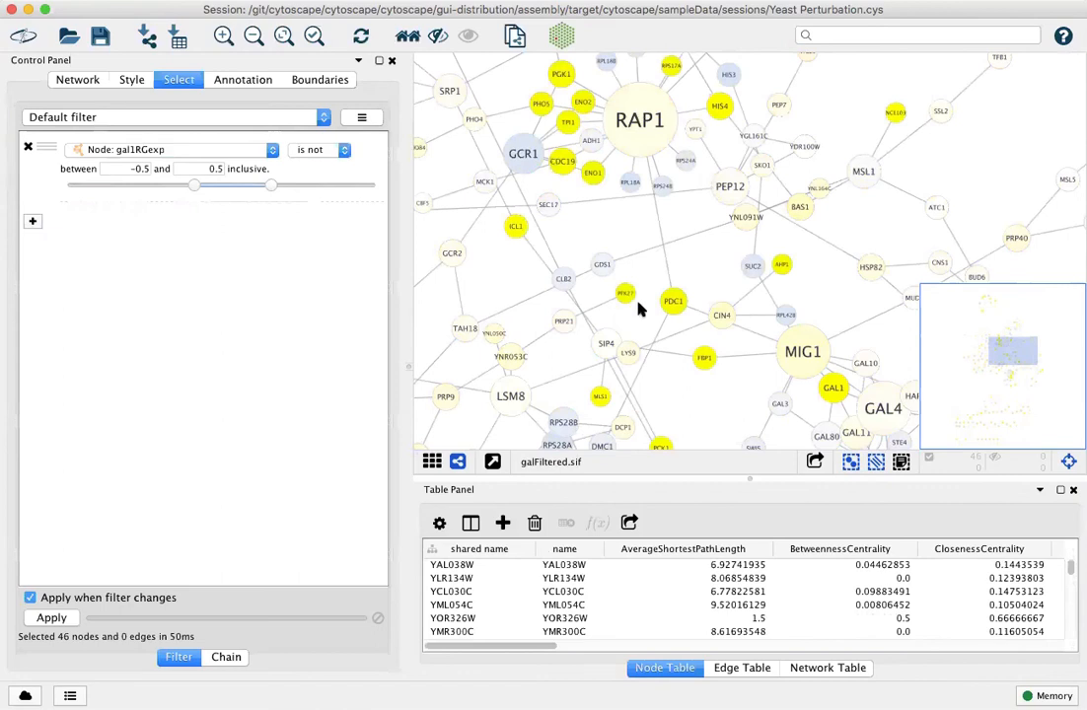
# Step: Add a degree condition with minimum 4 alongside gal1RGexp, leaving only GAL1 selected
pyautogui.click(32, 221)
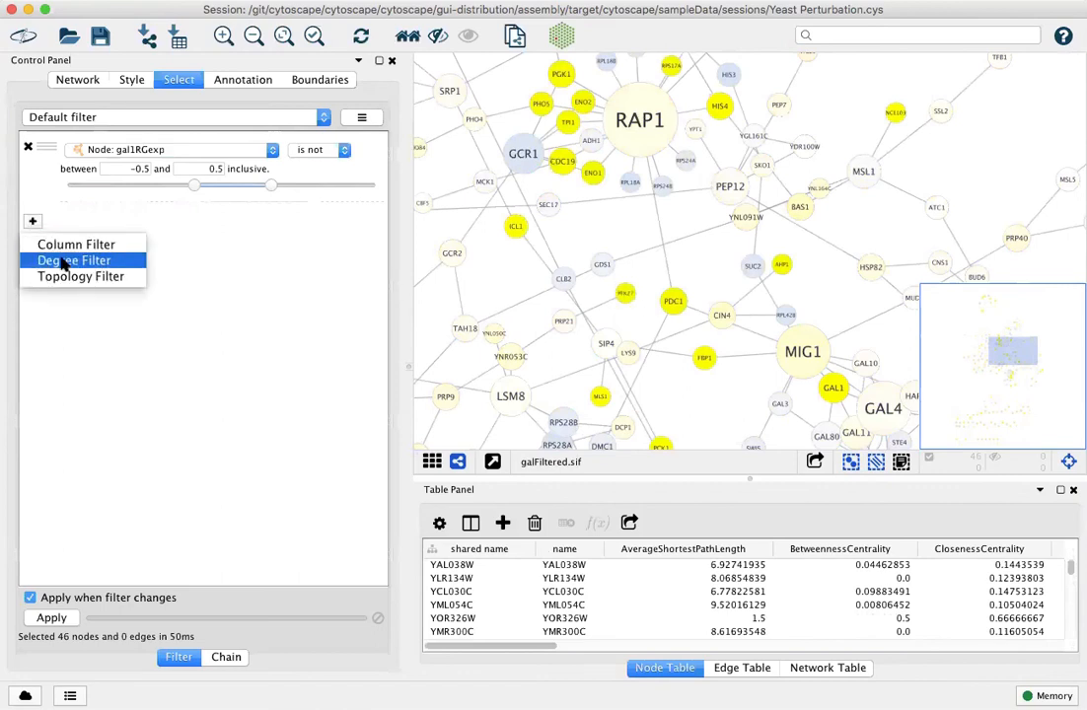
pyautogui.click(74, 259)
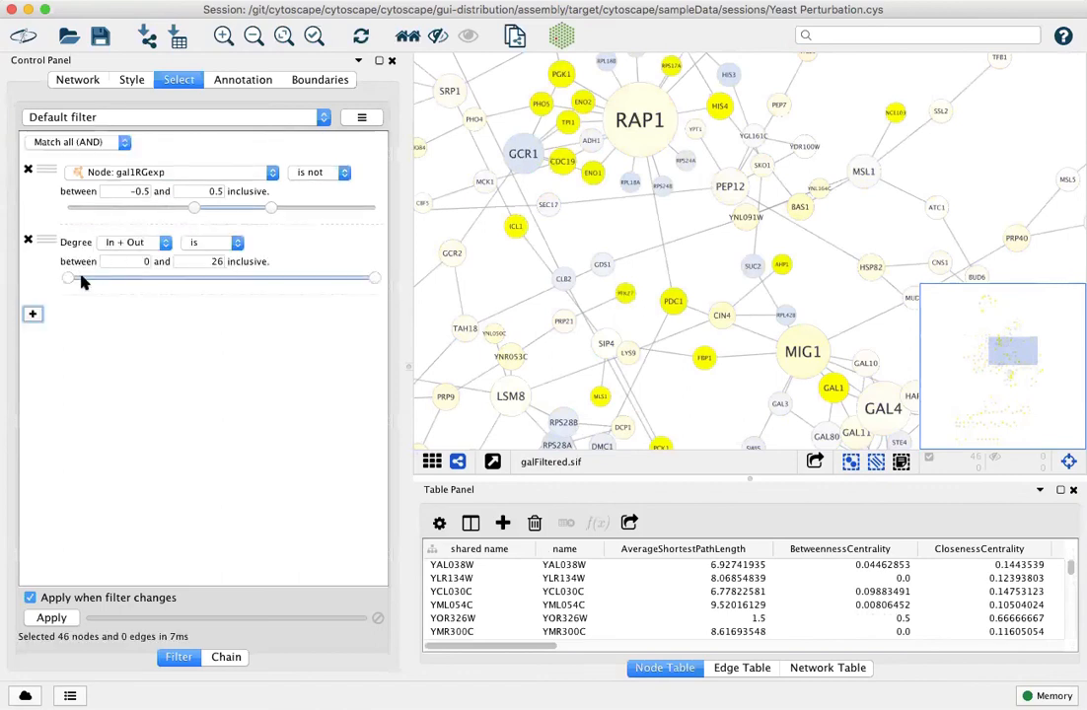
pyautogui.moveTo(65, 277); pyautogui.dragTo(112, 277)
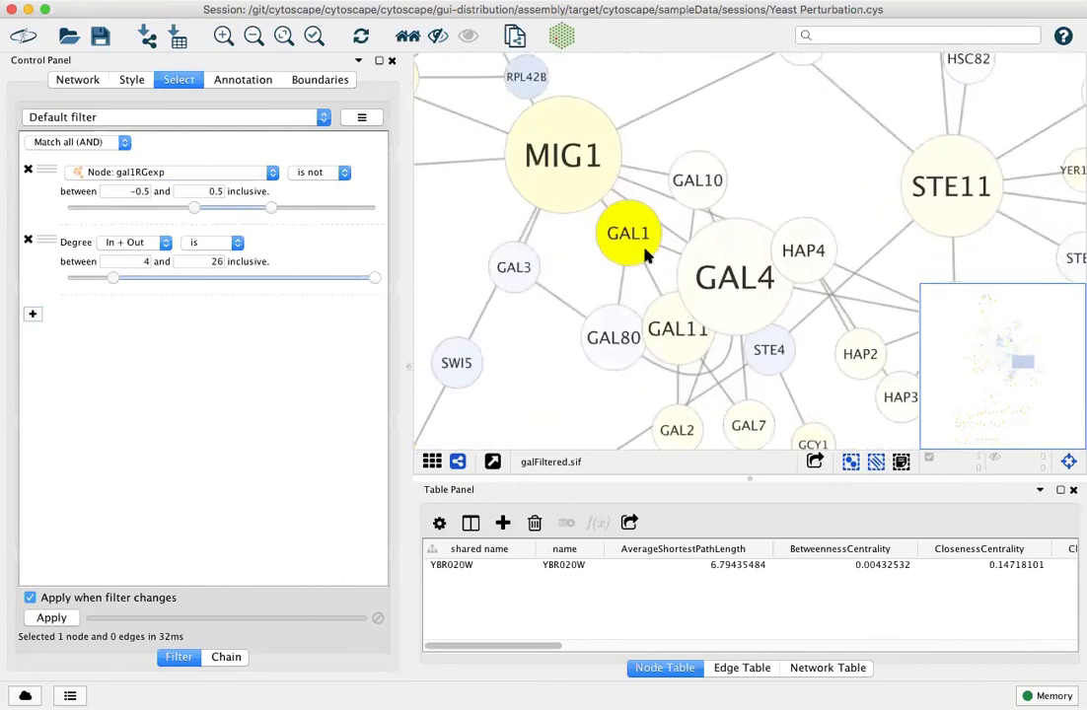
pyautogui.moveTo(133, 168)
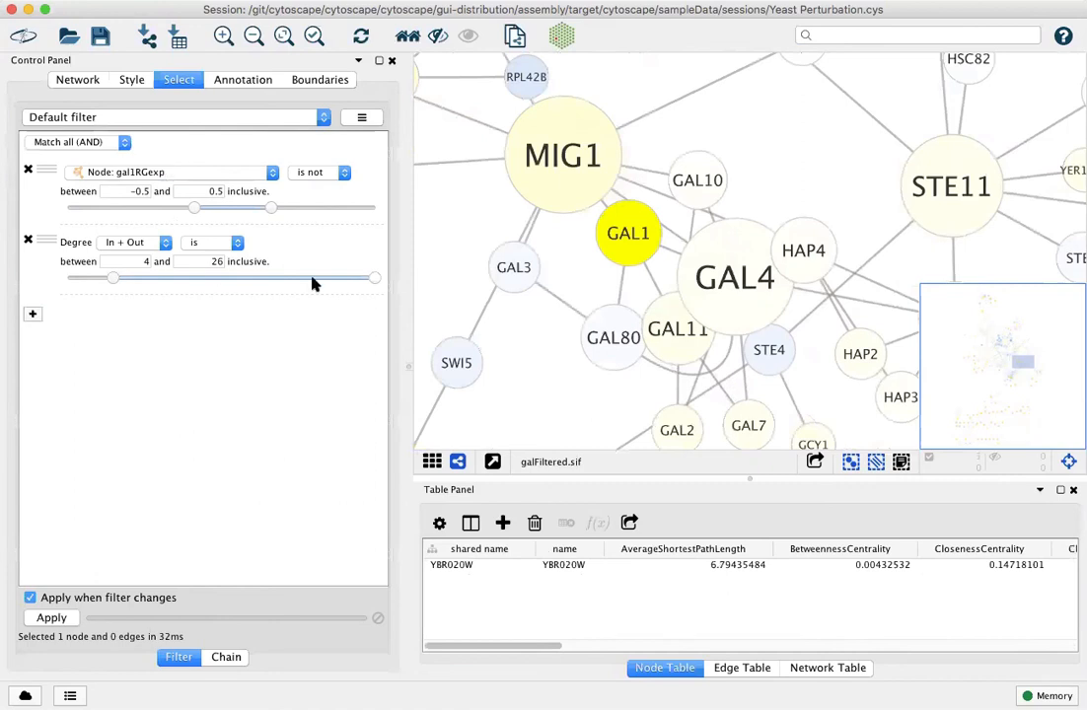
pyautogui.moveTo(610, 260)
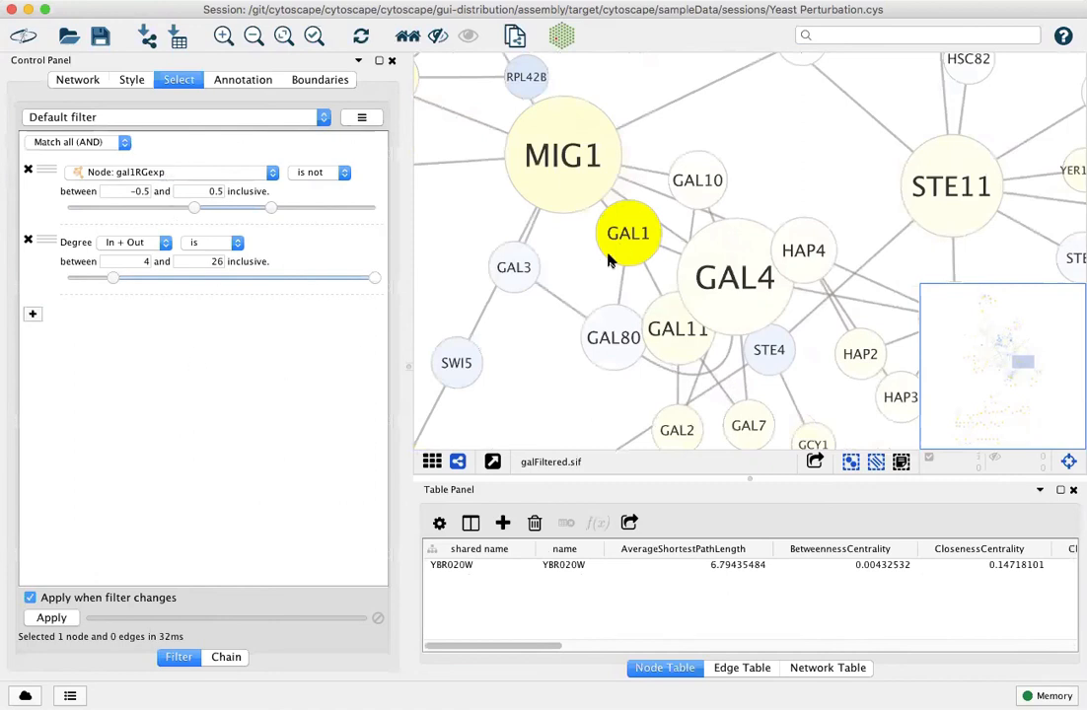